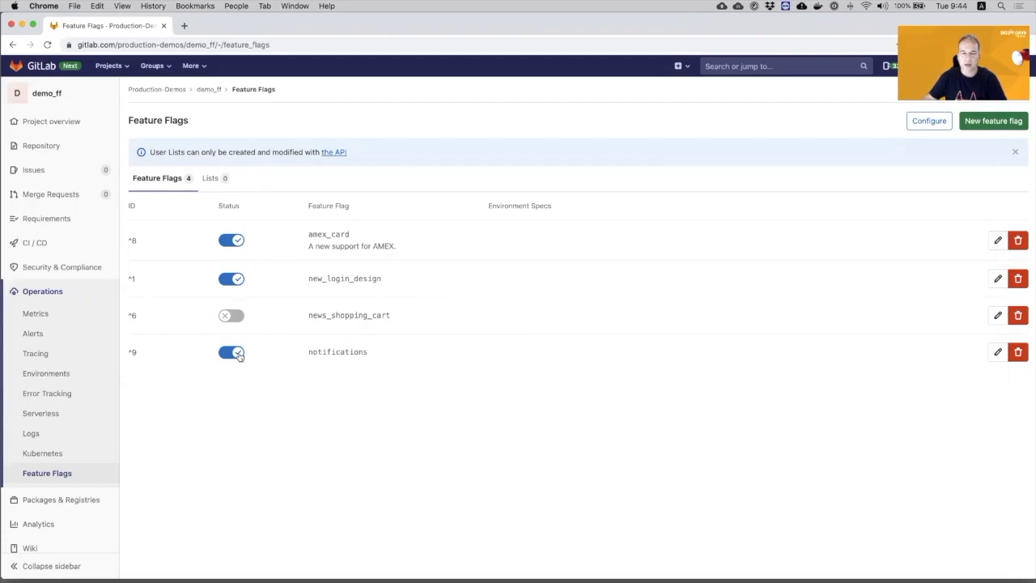
Toggle the notifications flag off and on twice, leaving it enabled
{"action": "left_click", "coordinate": [233, 353]}
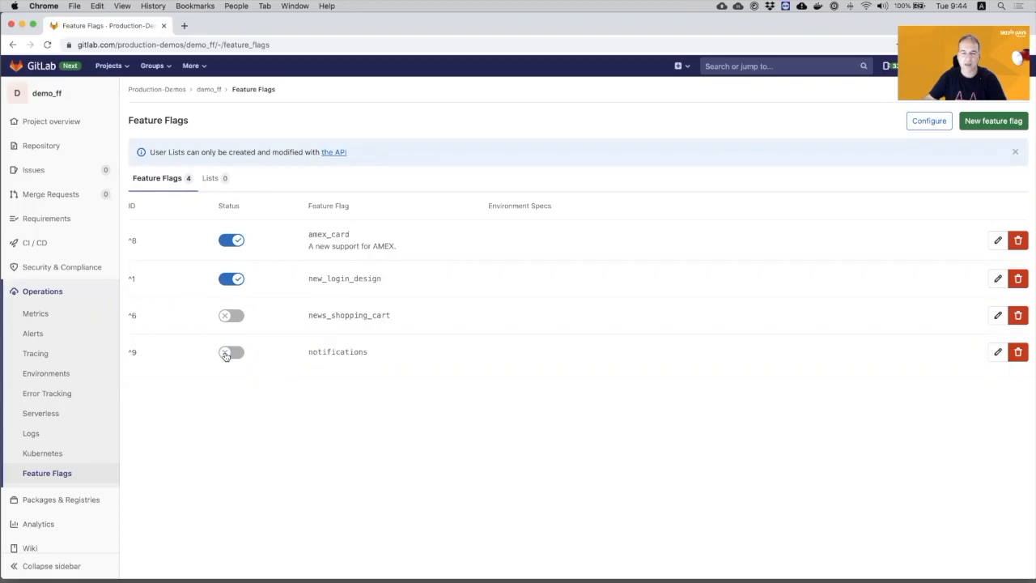
{"action": "left_click", "coordinate": [231, 352]}
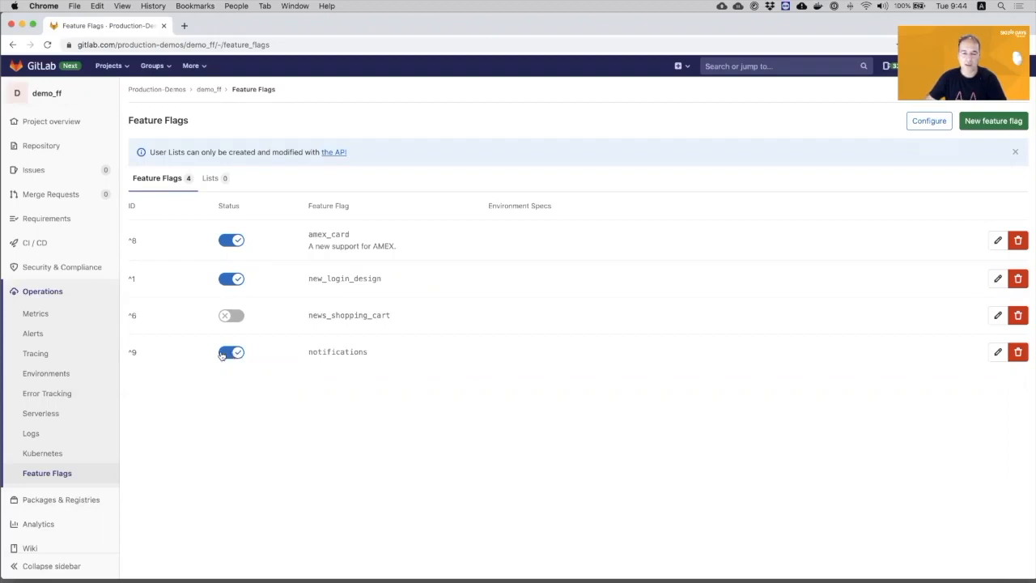
{"action": "left_click", "coordinate": [232, 352]}
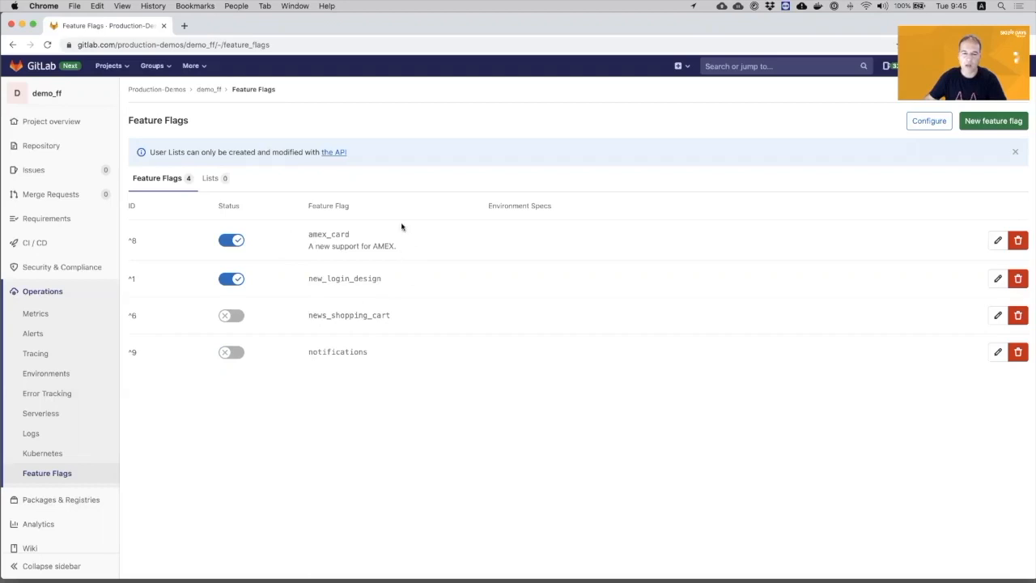
{"action": "mouse_move", "coordinate": [259, 381]}
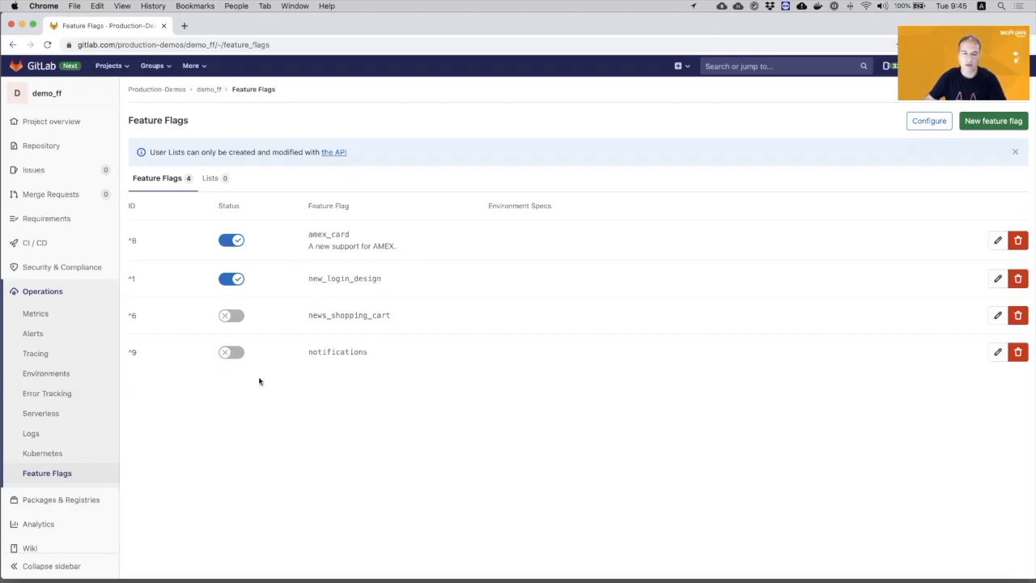
{"action": "left_click", "coordinate": [231, 352]}
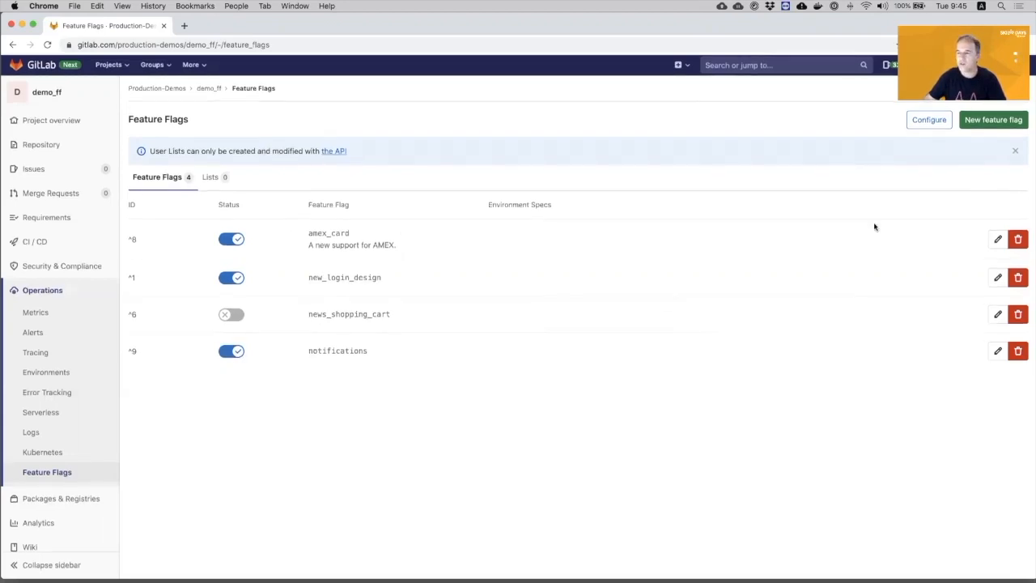
Open the New feature flag form and enter the name skilup_days
{"action": "left_click", "coordinate": [993, 120]}
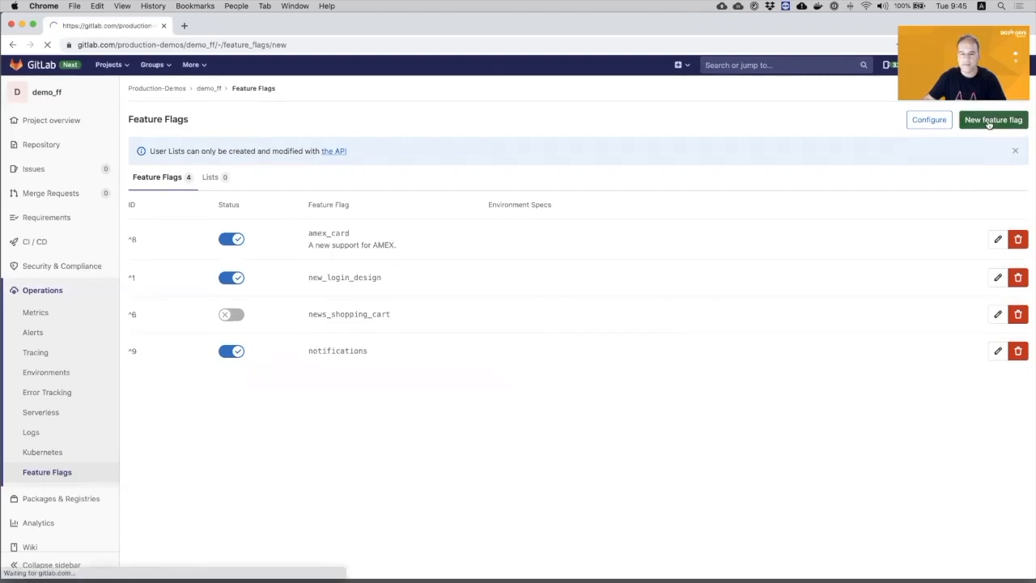
{"action": "left_click", "coordinate": [993, 120]}
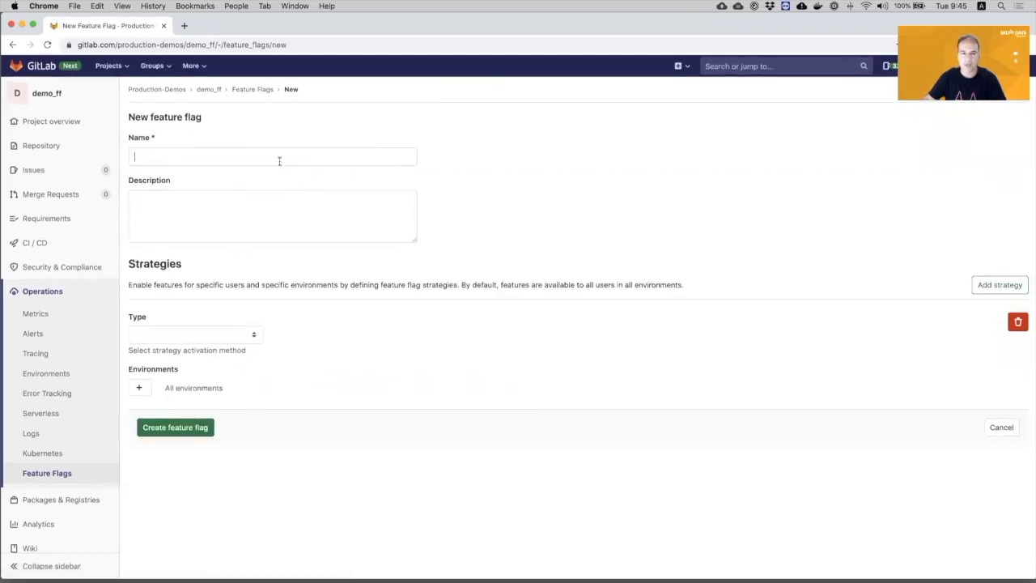
{"action": "type", "text": "ski"}
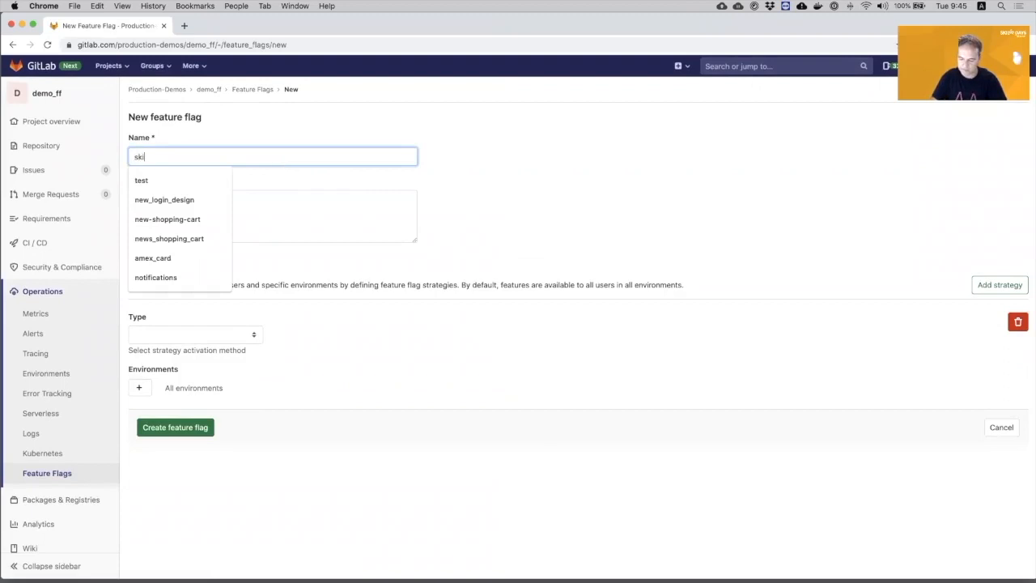
{"action": "type", "text": "iup"}
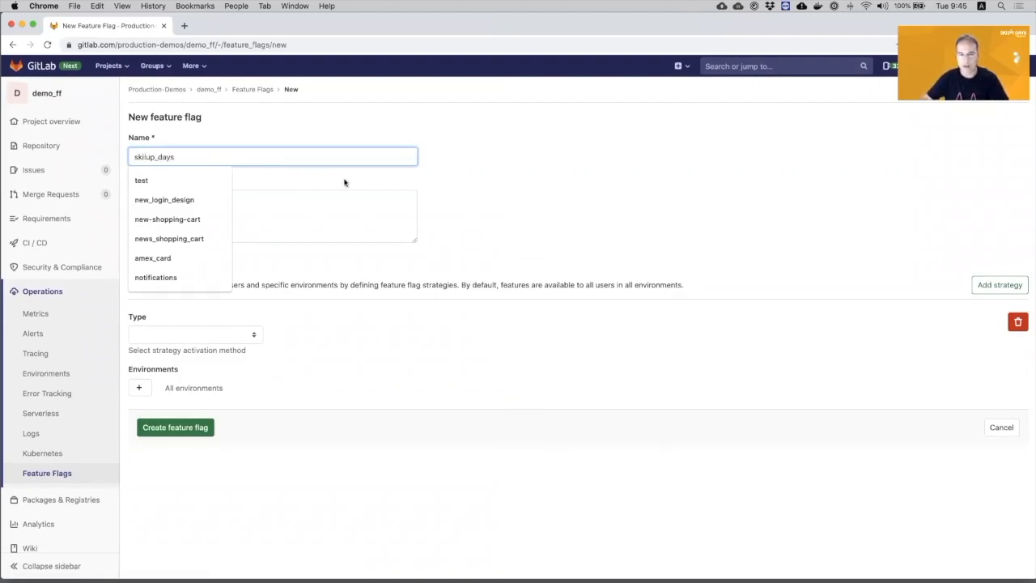
{"action": "left_click", "coordinate": [273, 216]}
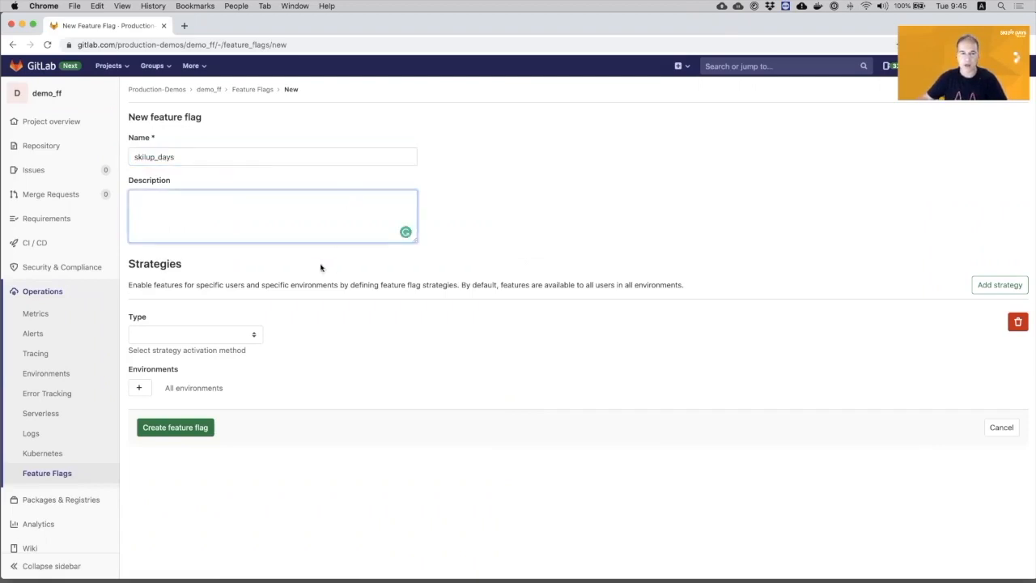
{"action": "mouse_move", "coordinate": [437, 307]}
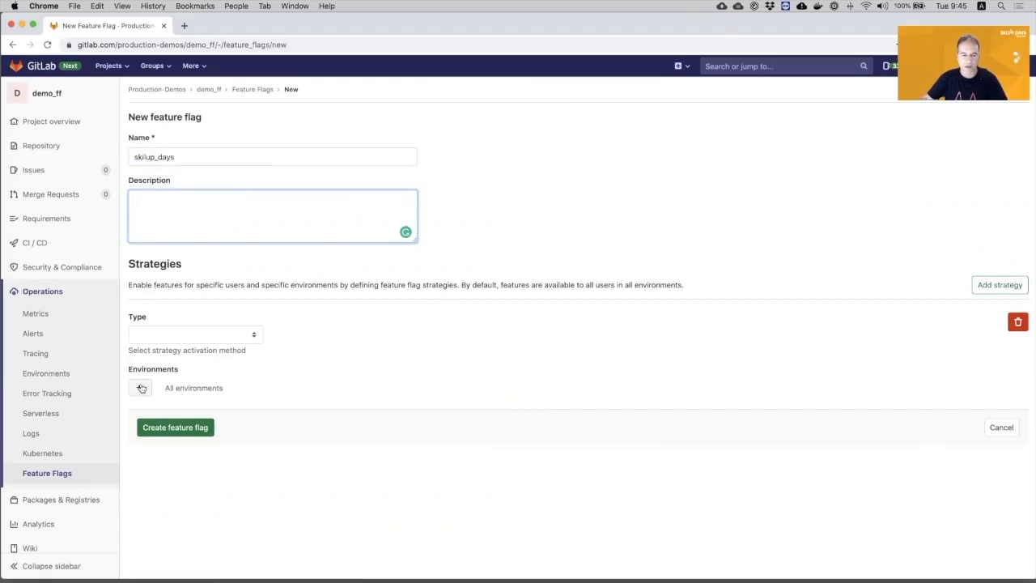
Set the first strategy to All users in qa and add a second strategy
{"action": "left_click", "coordinate": [140, 388]}
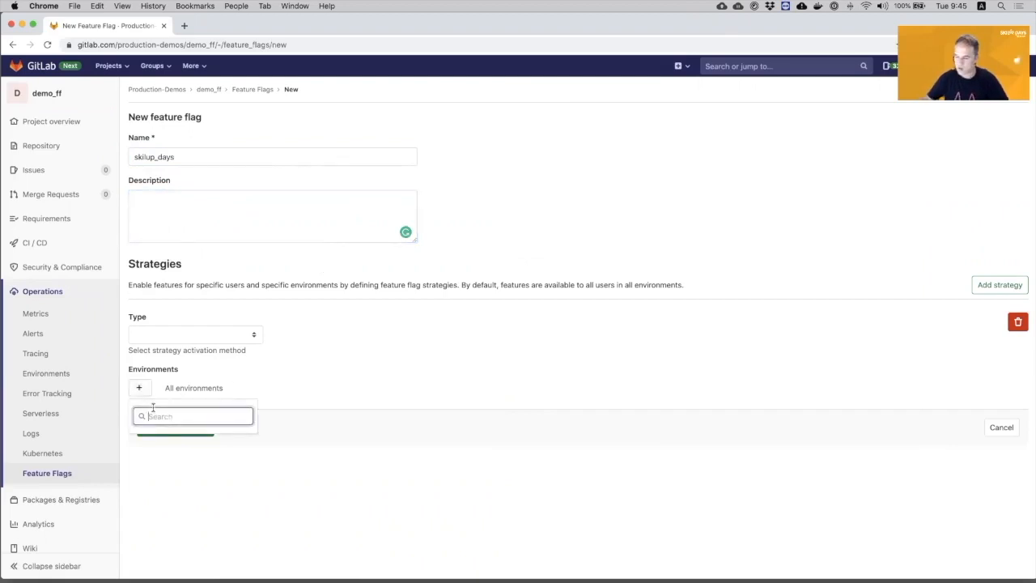
{"action": "type", "text": "qa"}
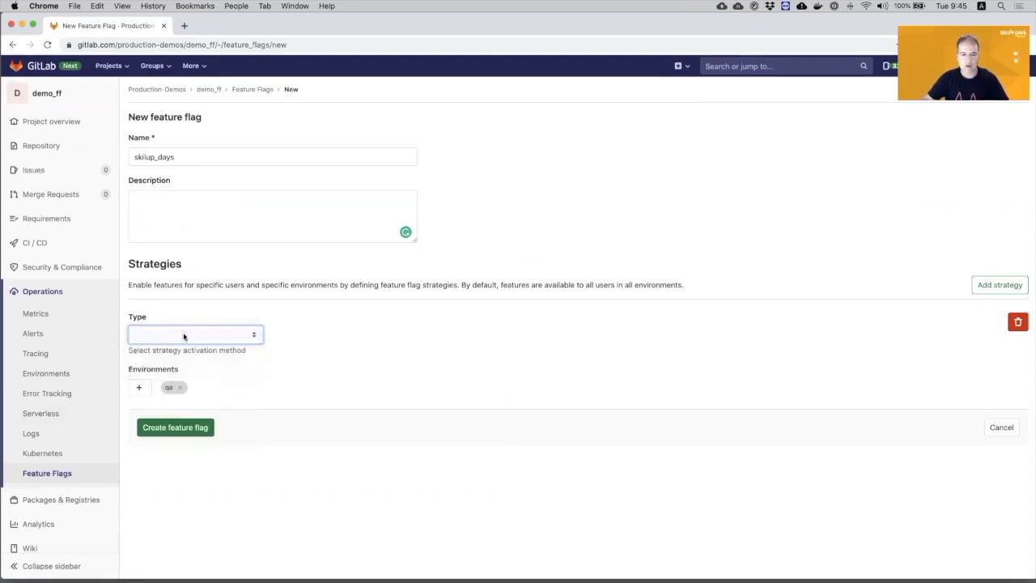
{"action": "left_click", "coordinate": [195, 335]}
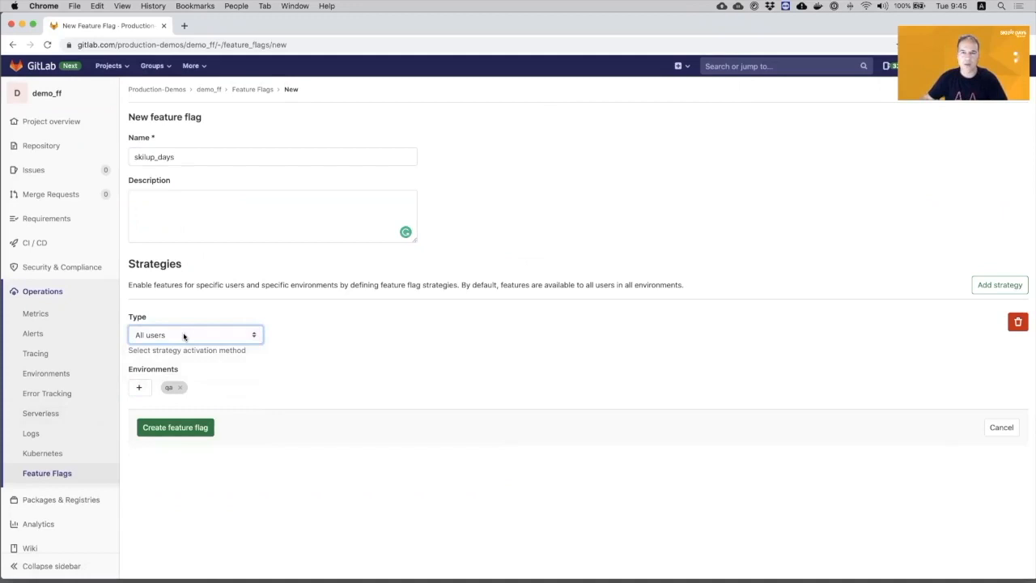
{"action": "left_click", "coordinate": [1000, 285]}
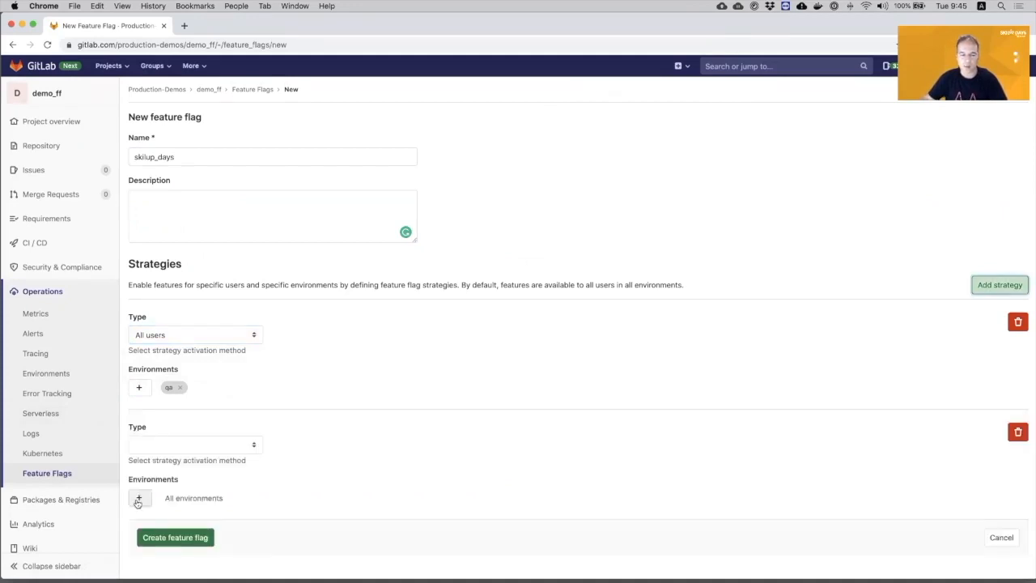
Point the second strategy at staging with type User IDs and enter a user ID
{"action": "left_click", "coordinate": [139, 497]}
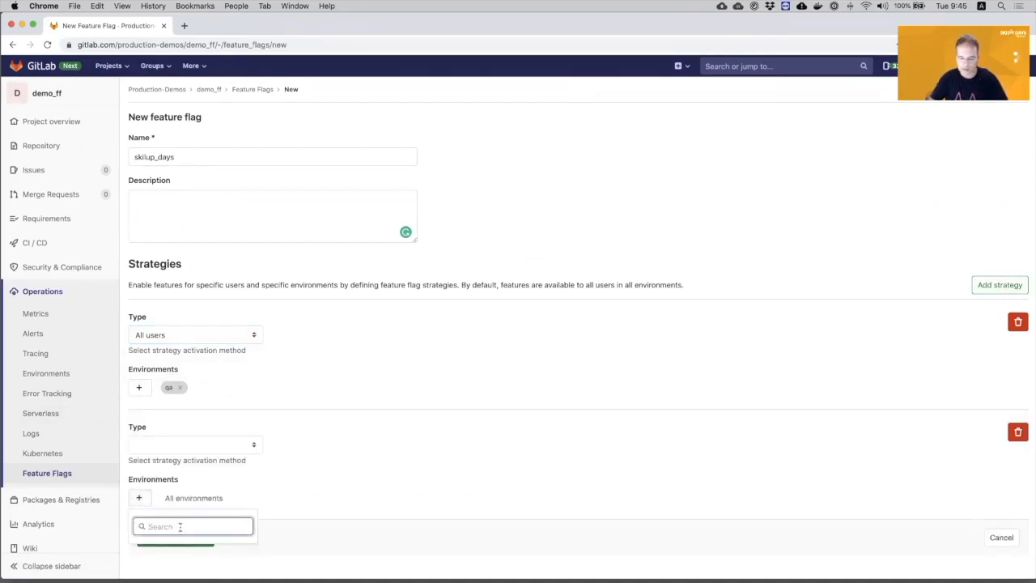
{"action": "type", "text": "st"}
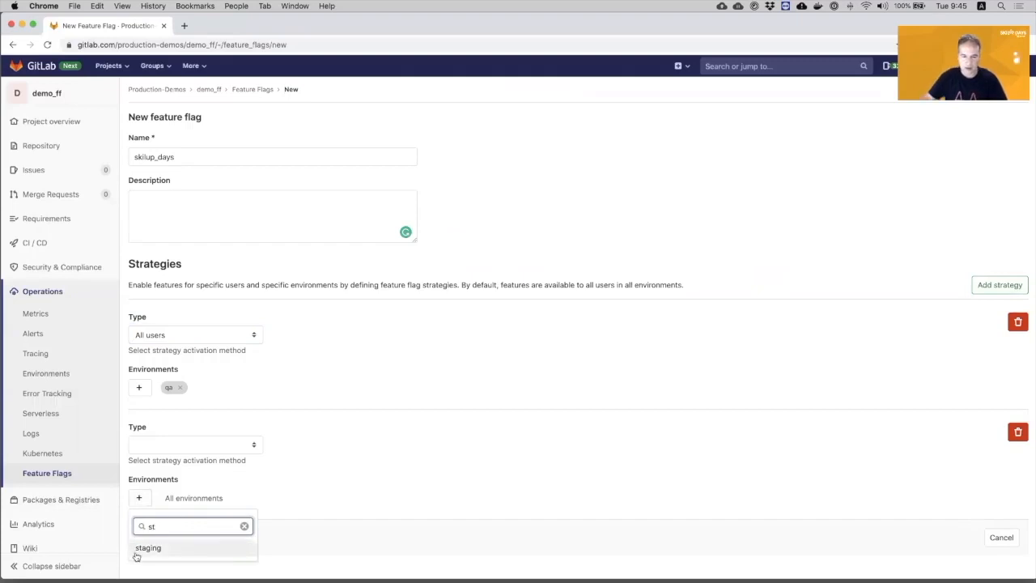
{"action": "left_click", "coordinate": [153, 548]}
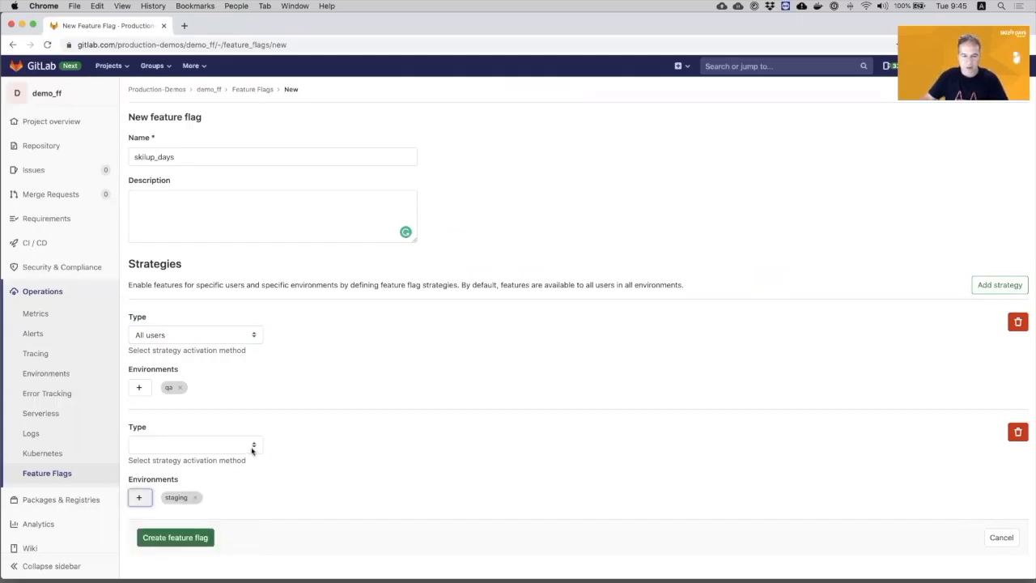
{"action": "left_click", "coordinate": [194, 446]}
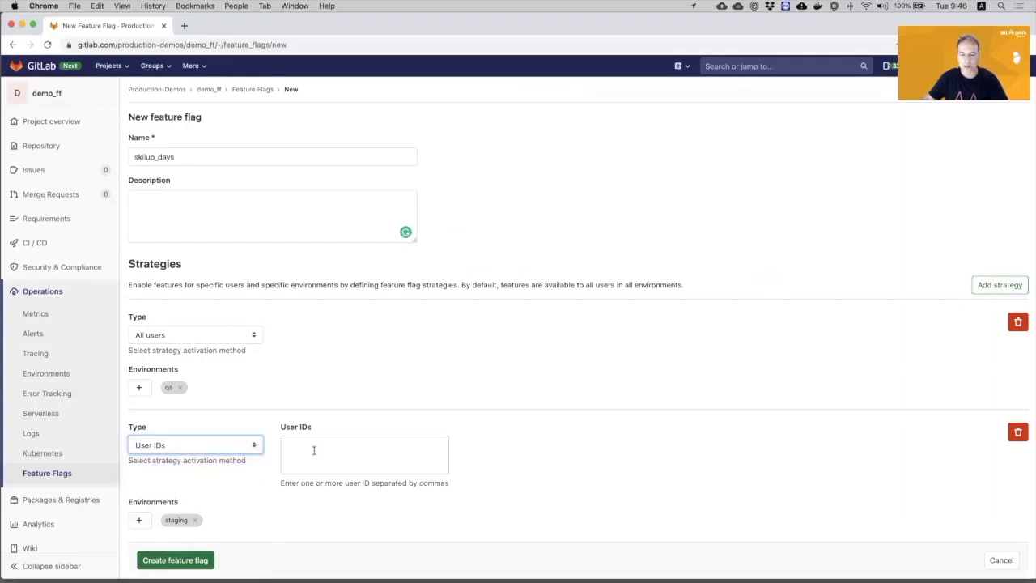
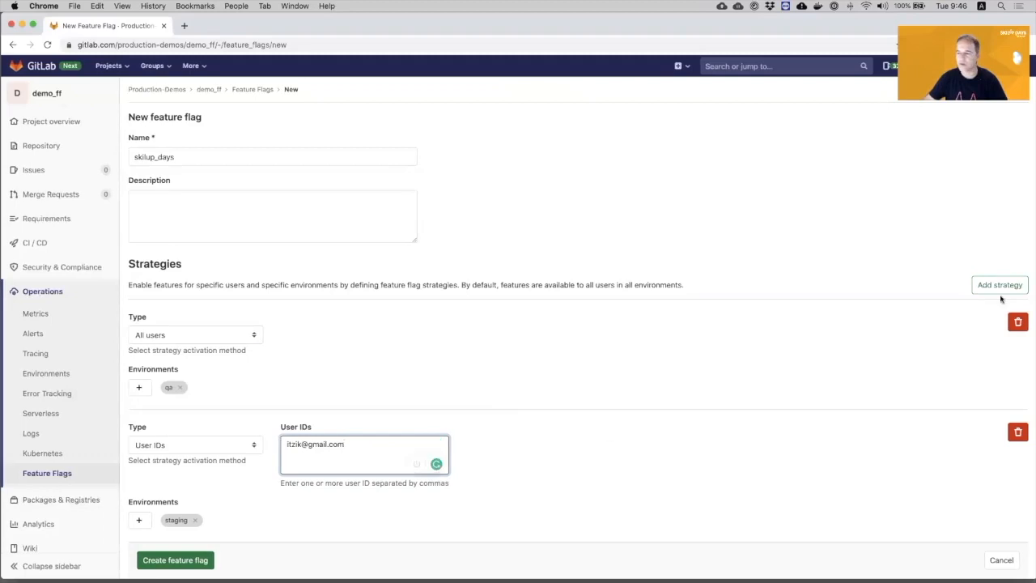
Add a production strategy rolling out to 50% of logged-in users, then create the flag
{"action": "left_click", "coordinate": [1000, 284]}
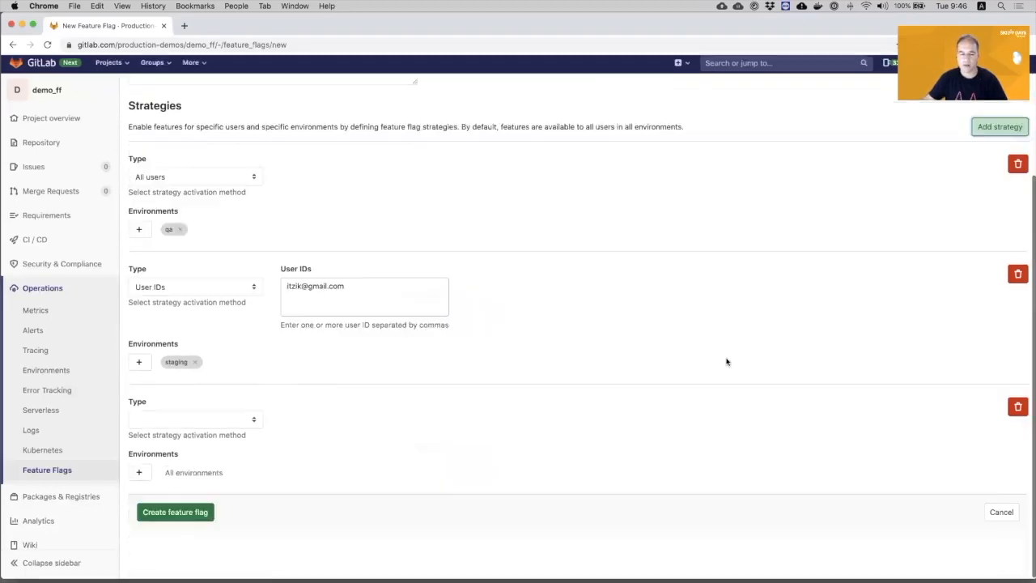
{"action": "left_click", "coordinate": [140, 476]}
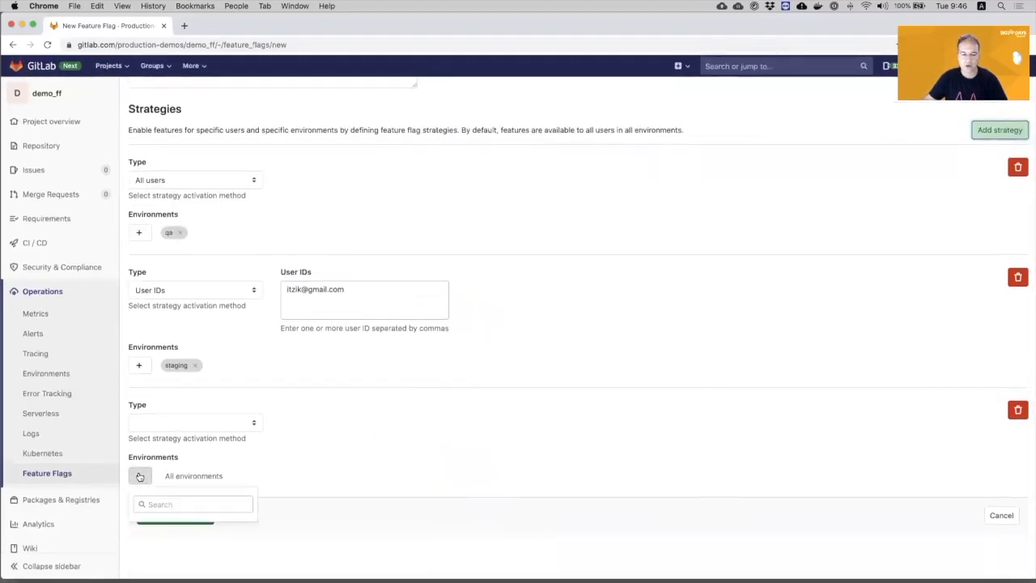
{"action": "type", "text": "p"}
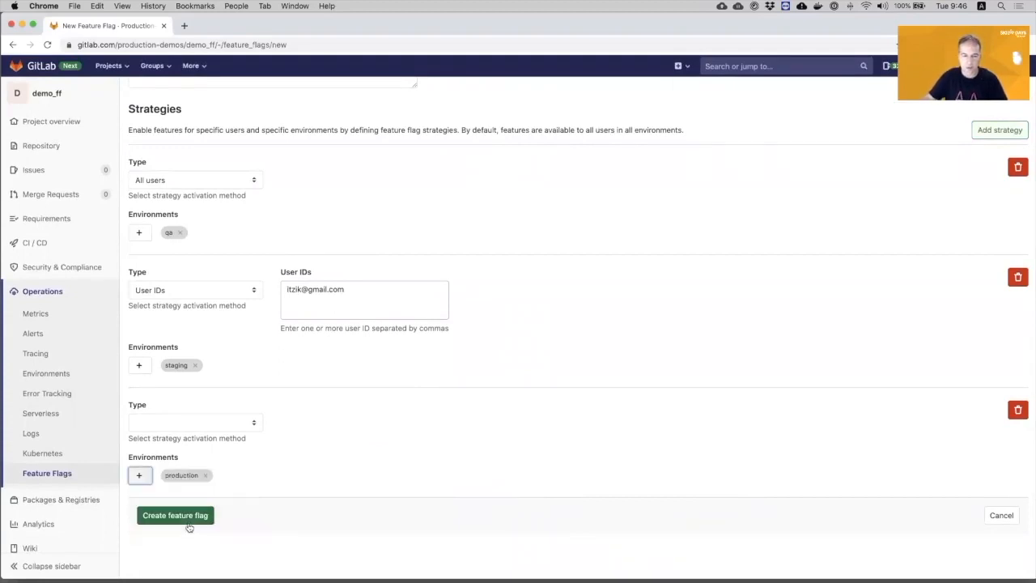
{"action": "mouse_move", "coordinate": [227, 424]}
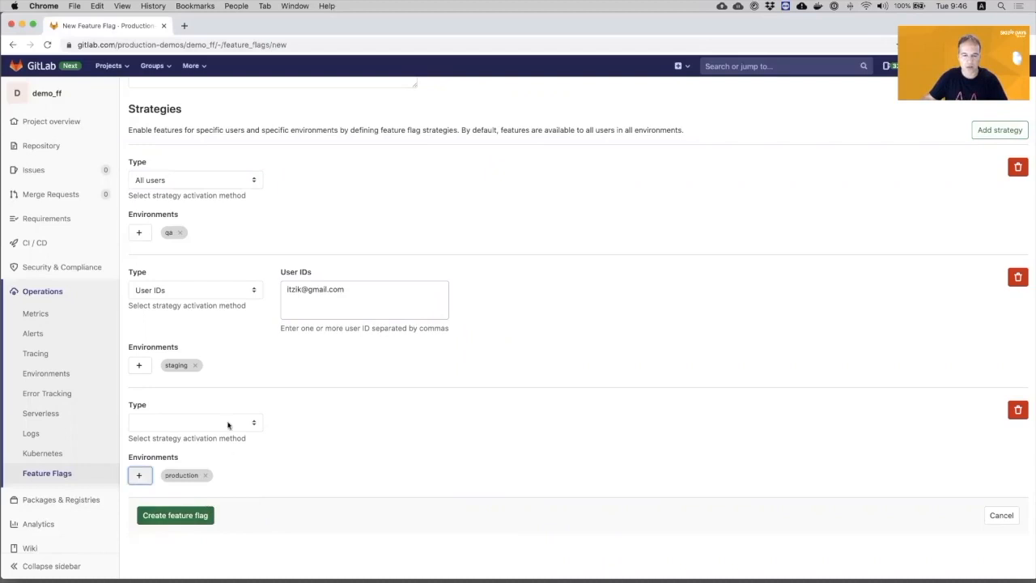
{"action": "left_click", "coordinate": [194, 422]}
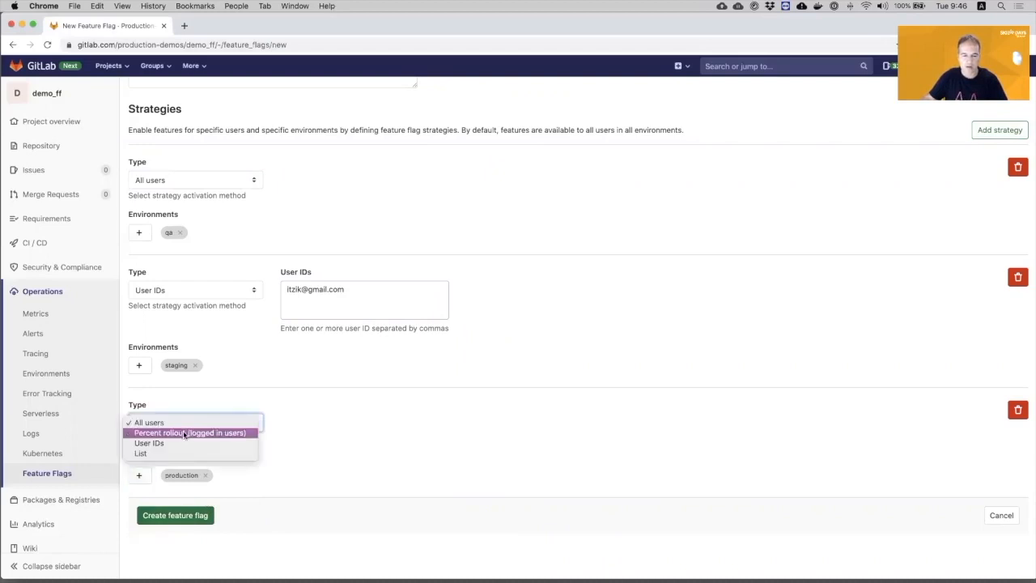
{"action": "left_click", "coordinate": [190, 433]}
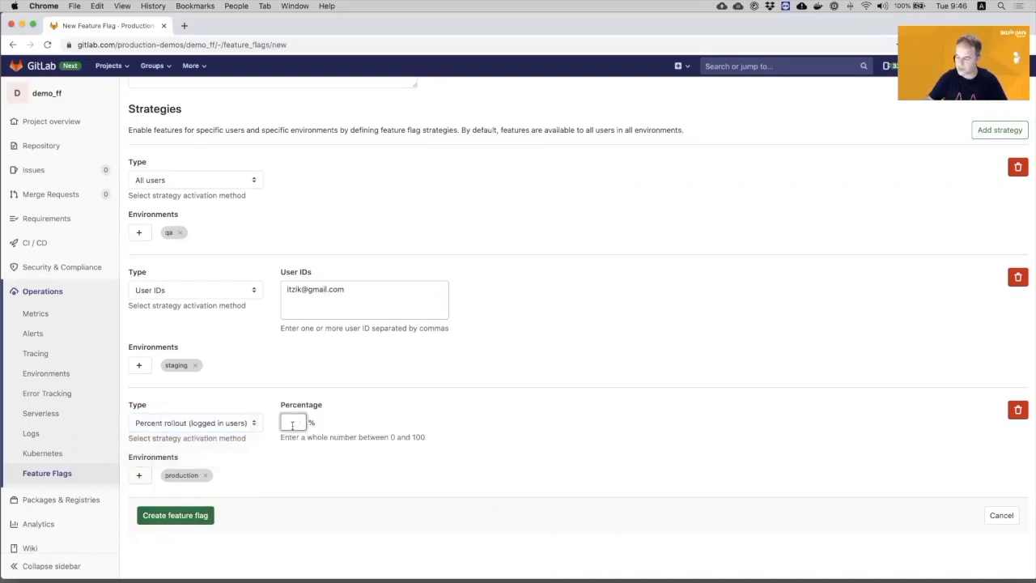
{"action": "type", "text": "50"}
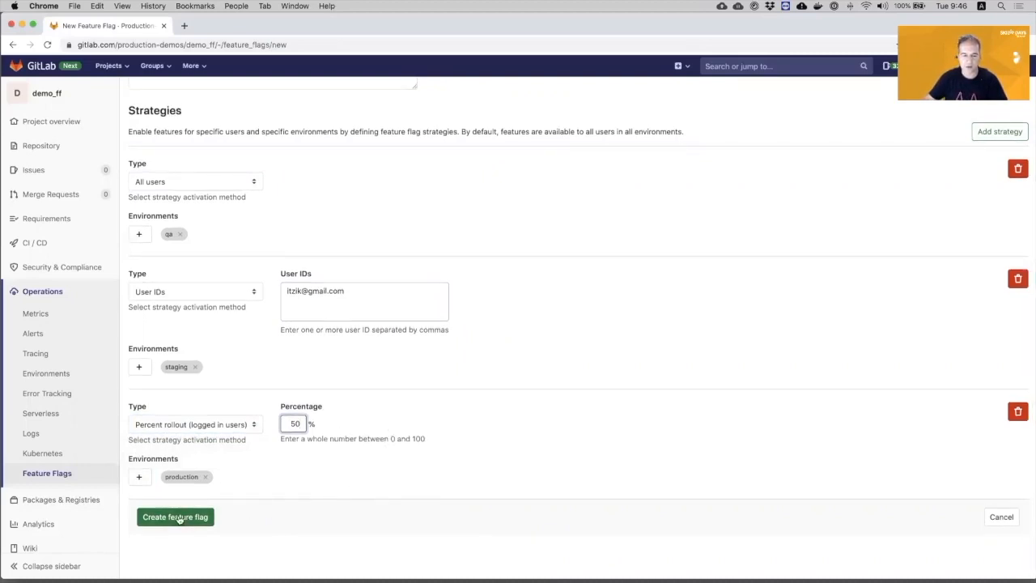
{"action": "left_click", "coordinate": [175, 517]}
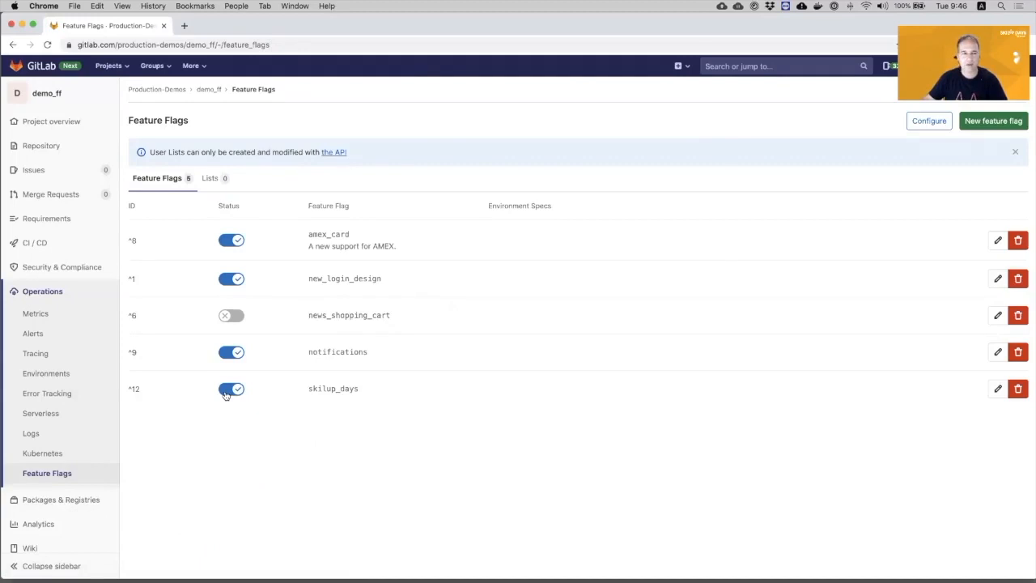
Browse demo_ff's files to controllers/user.go and open it in the Web IDE
{"action": "left_click", "coordinate": [43, 146]}
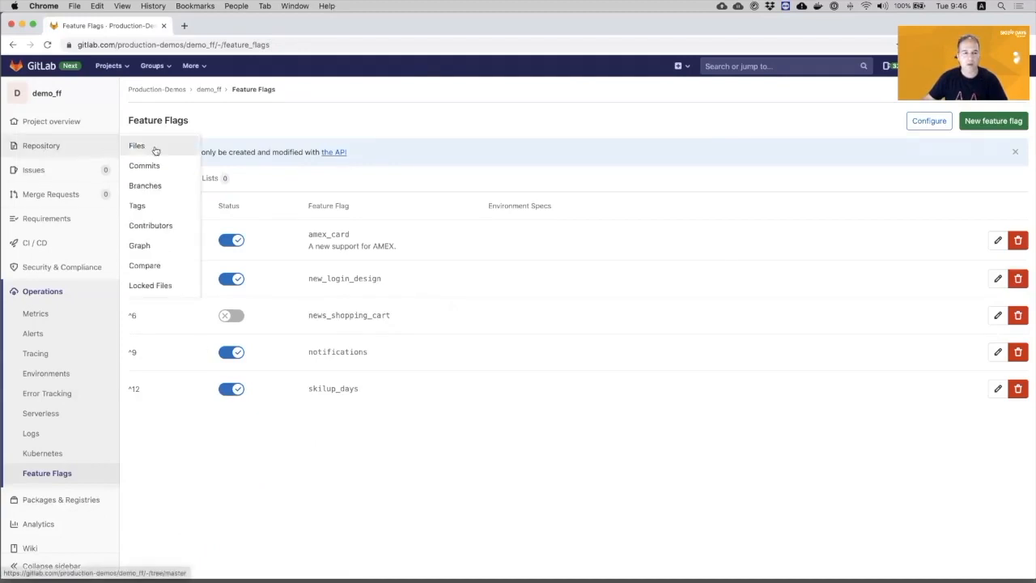
{"action": "left_click", "coordinate": [137, 146]}
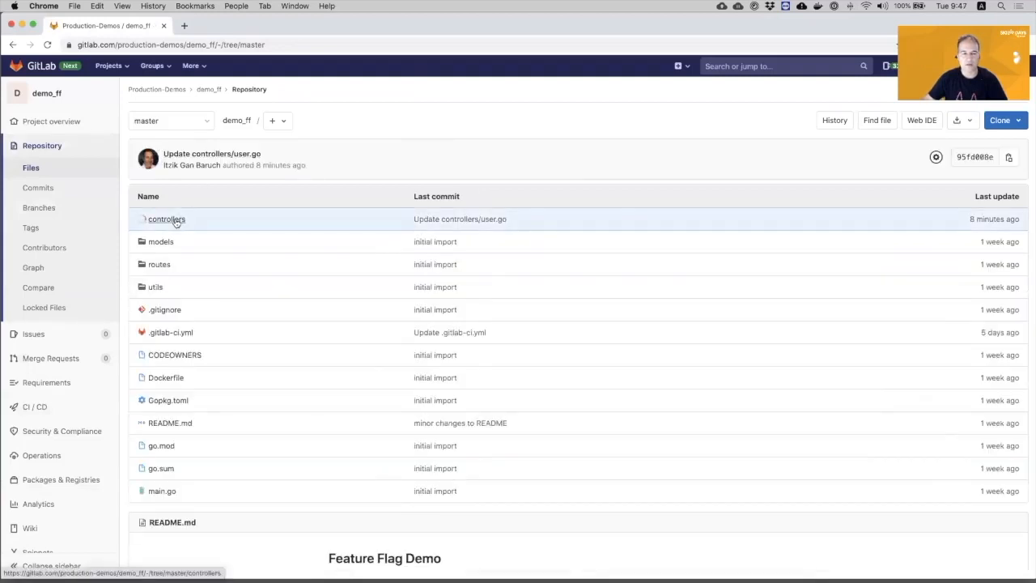
{"action": "left_click", "coordinate": [166, 218]}
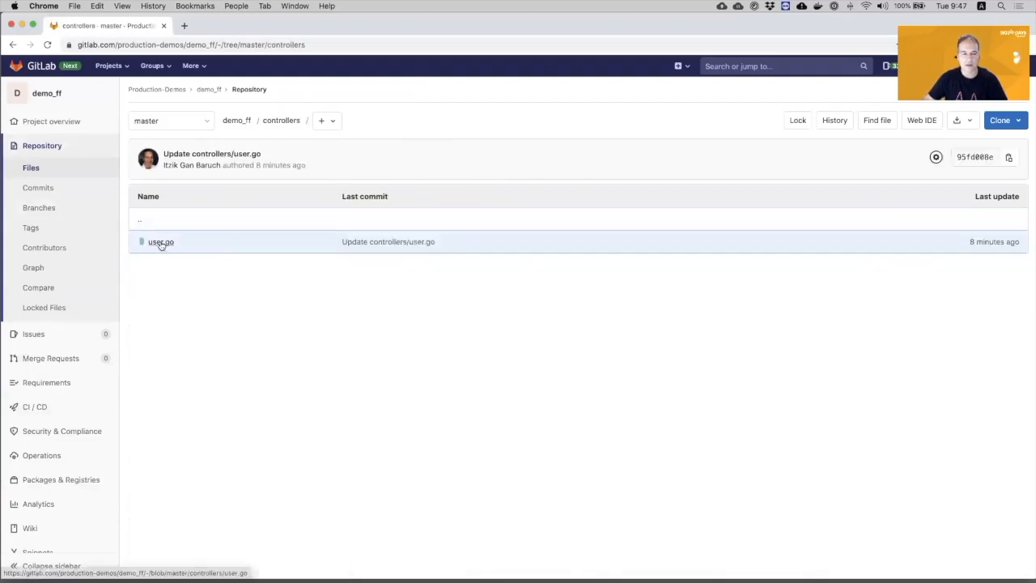
{"action": "left_click", "coordinate": [161, 242]}
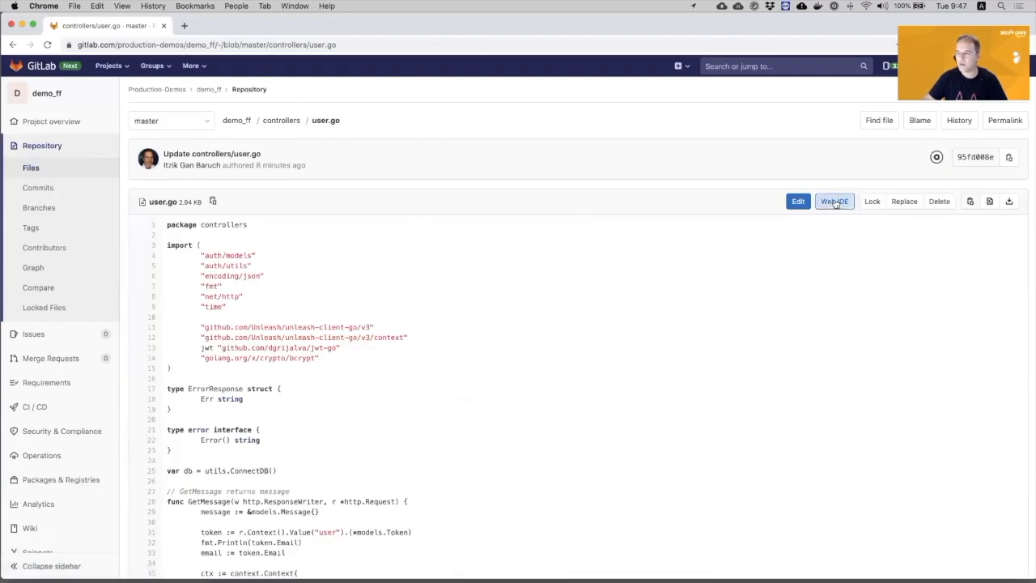
{"action": "left_click", "coordinate": [834, 201]}
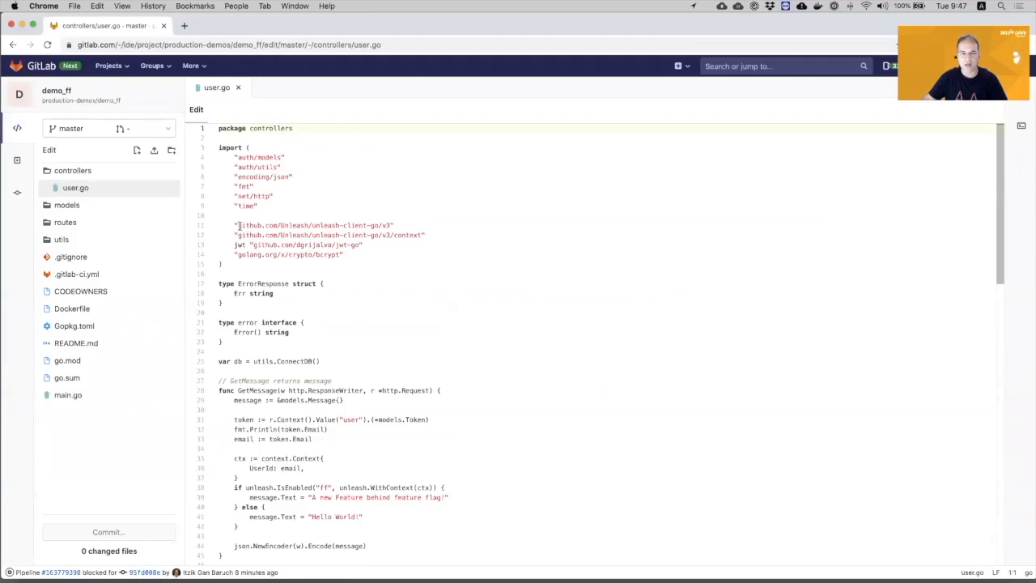
Replace ff with skilup_days on line 38 of user.go and review the commit
{"action": "left_click_drag", "start_coordinate": [235, 225], "coordinate": [434, 234]}
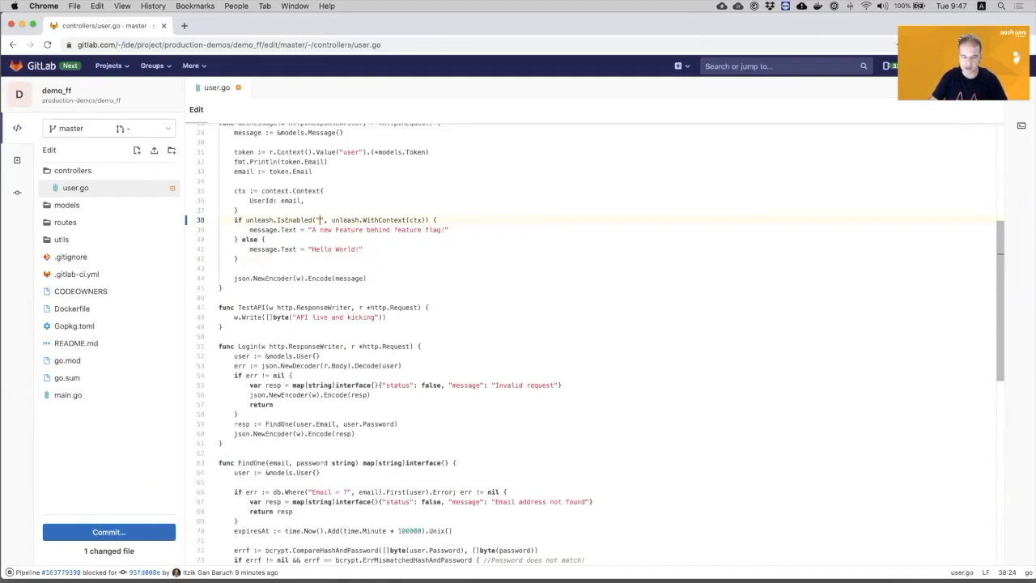
{"action": "type", "text": "skilup_days"}
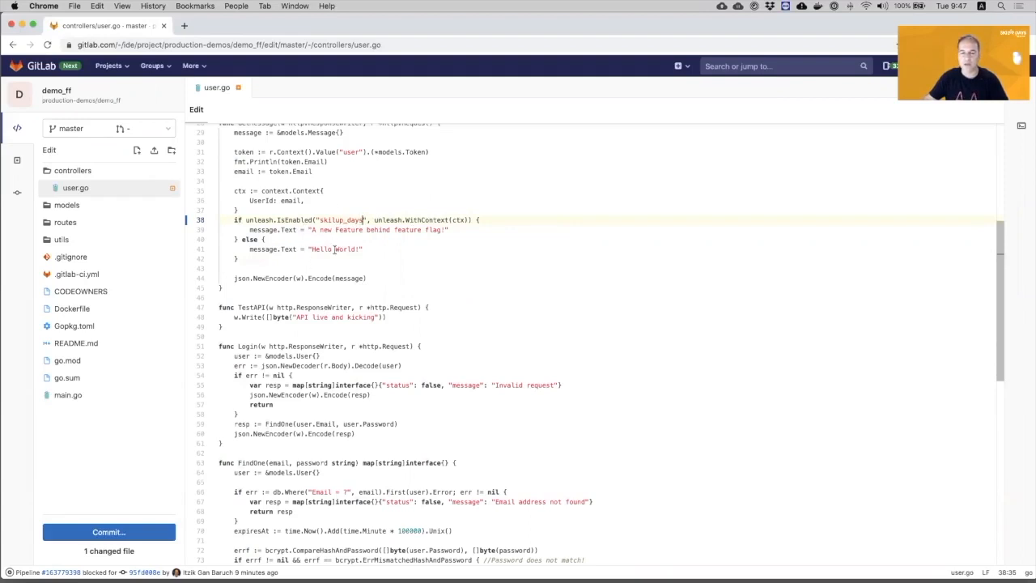
{"action": "left_click", "coordinate": [372, 248]}
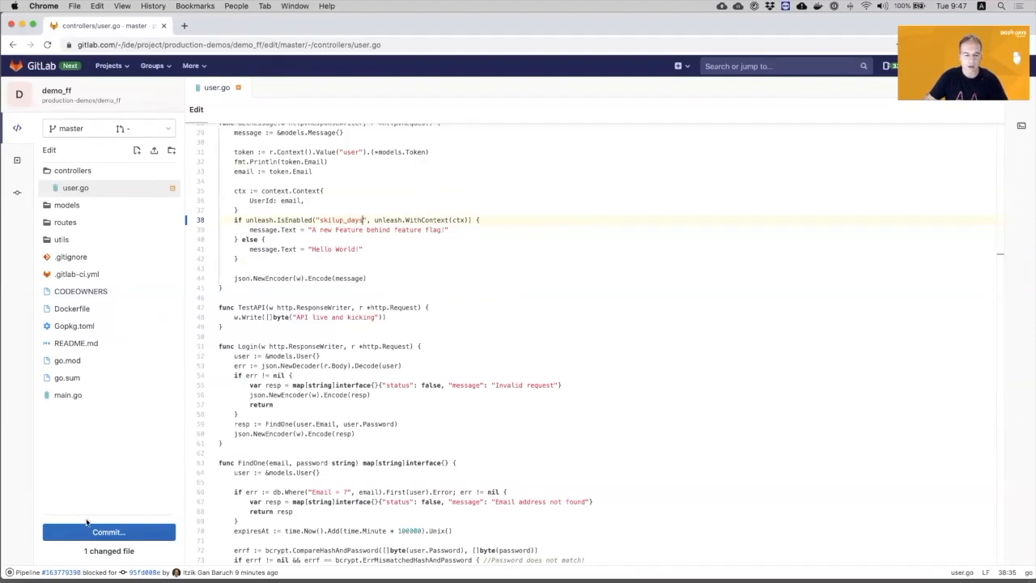
{"action": "left_click", "coordinate": [108, 531]}
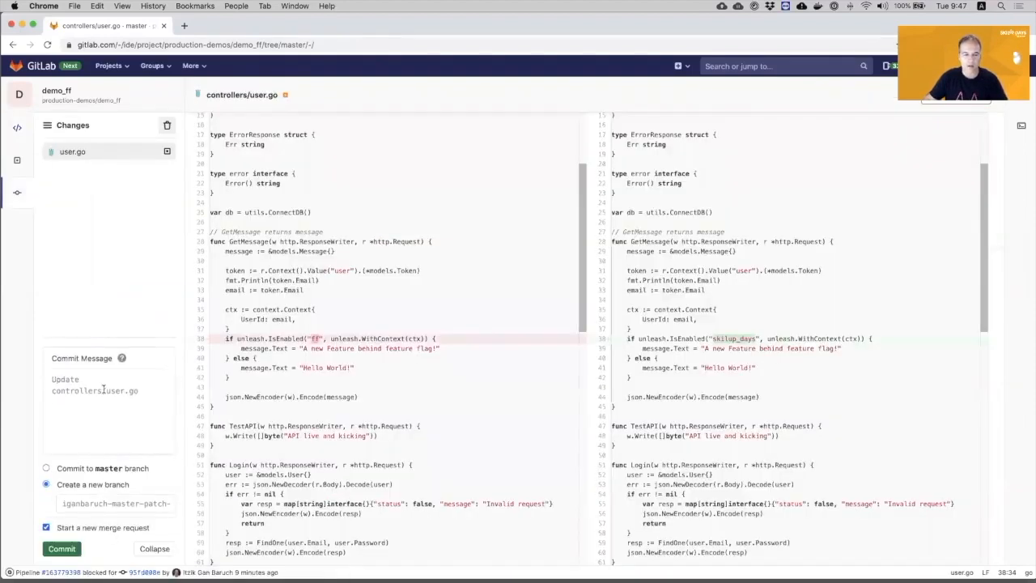
Commit with message 'added skilup_days ff' straight to the master branch
{"action": "type", "text": "added skil"}
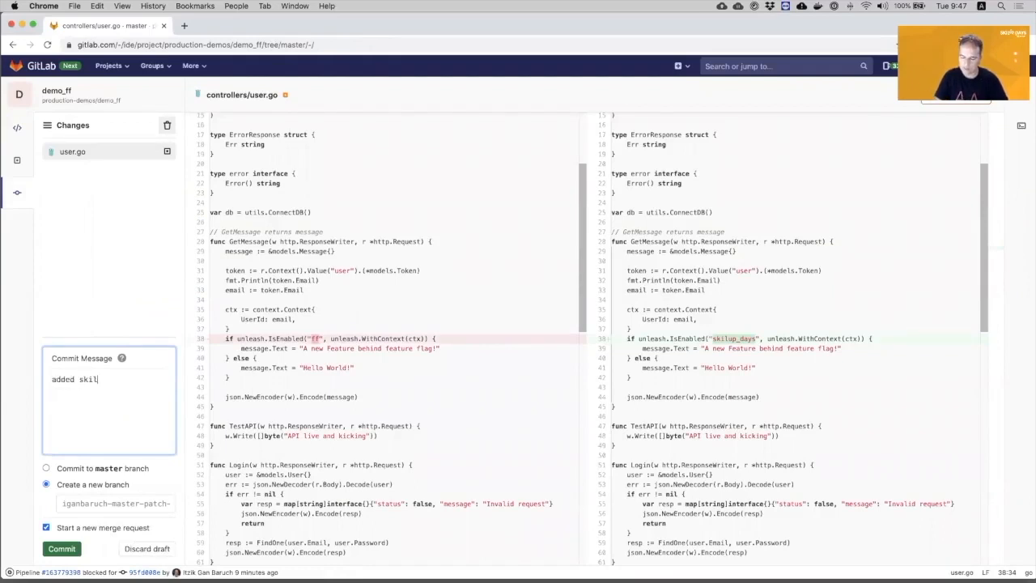
{"action": "type", "text": "up_days ff"}
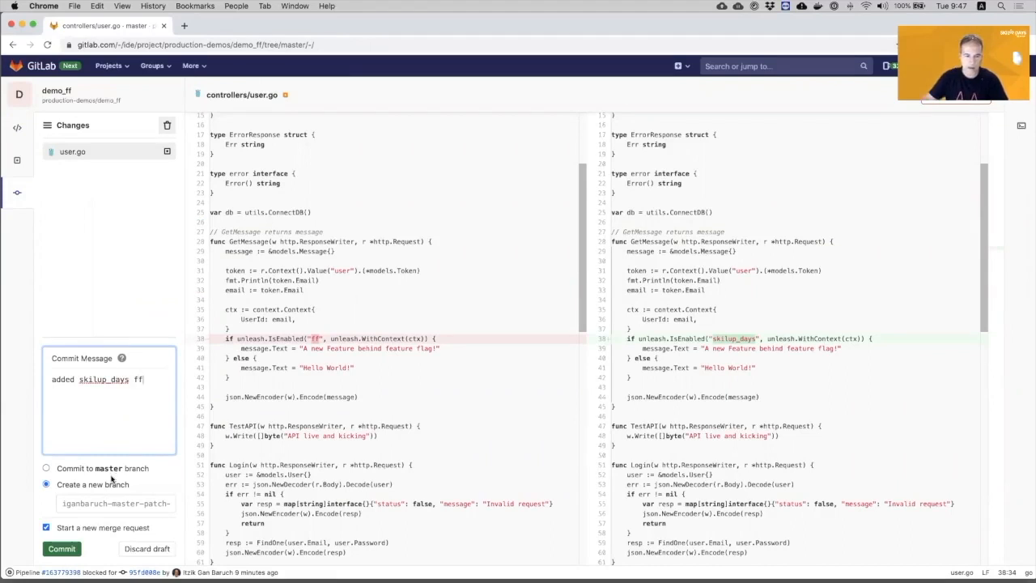
{"action": "left_click", "coordinate": [46, 507]}
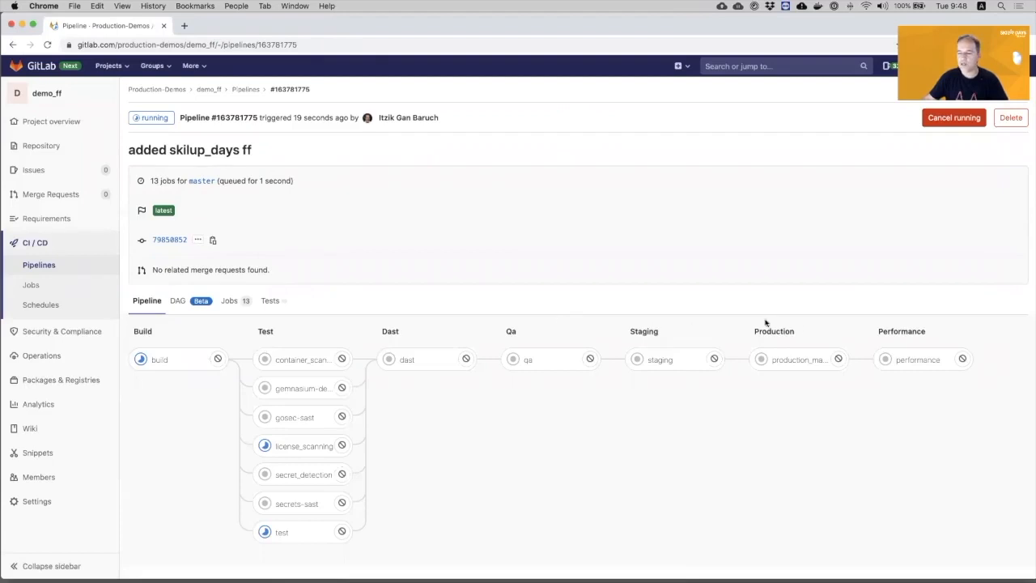
{"action": "mouse_move", "coordinate": [798, 326]}
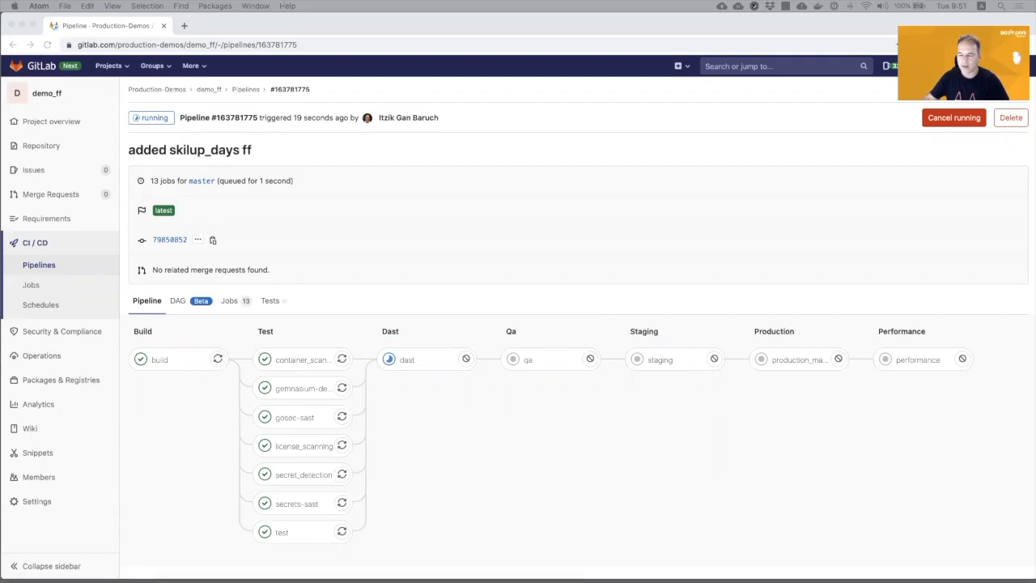
Watch the build and test jobs pass, then bring up the client script window
{"action": "left_click", "coordinate": [656, 540]}
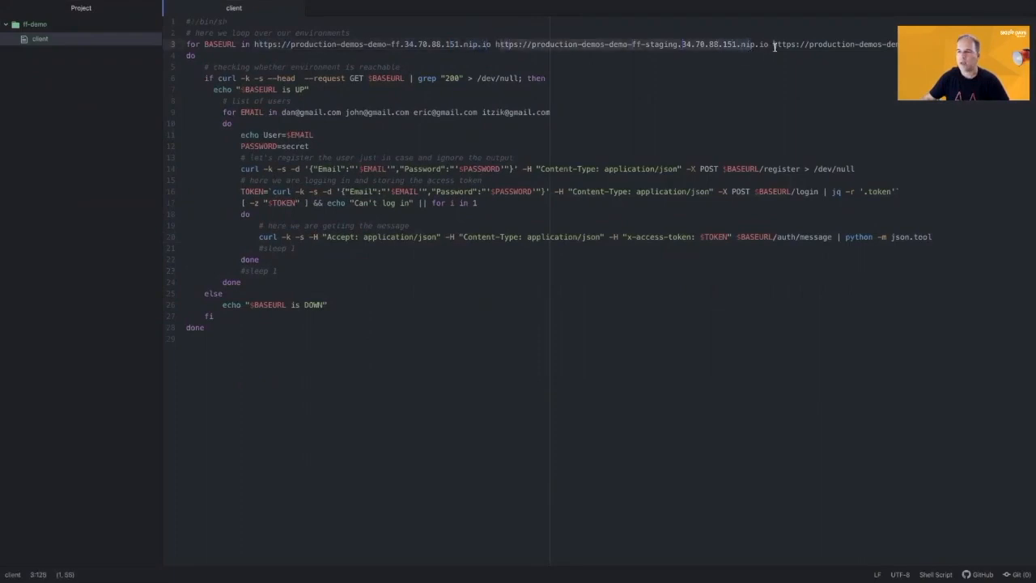
{"action": "mouse_move", "coordinate": [285, 112]}
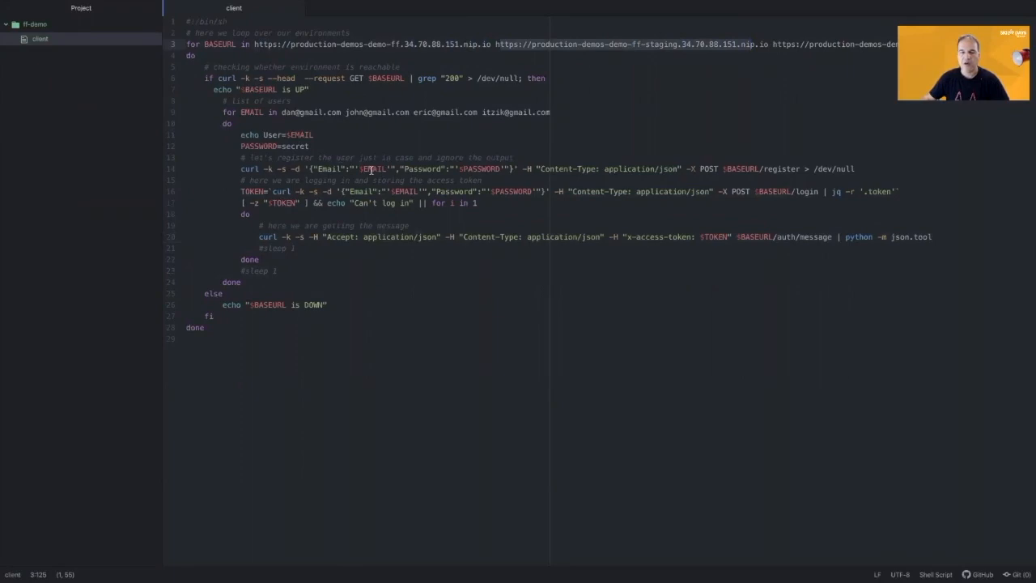
{"action": "left_click", "coordinate": [823, 168]}
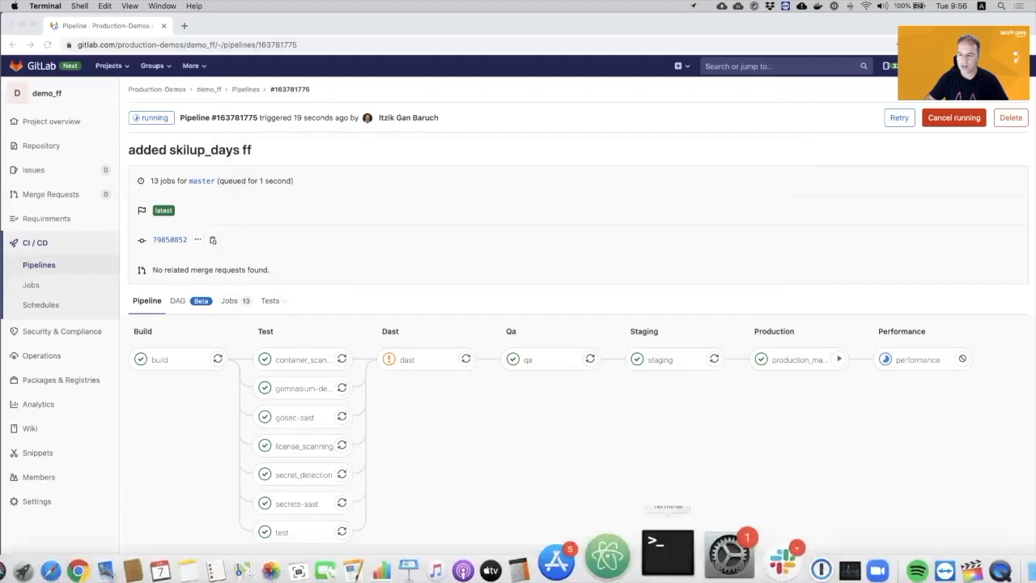
Confirm qa, staging and production passed, then switch to Terminal
{"action": "left_click", "coordinate": [664, 556]}
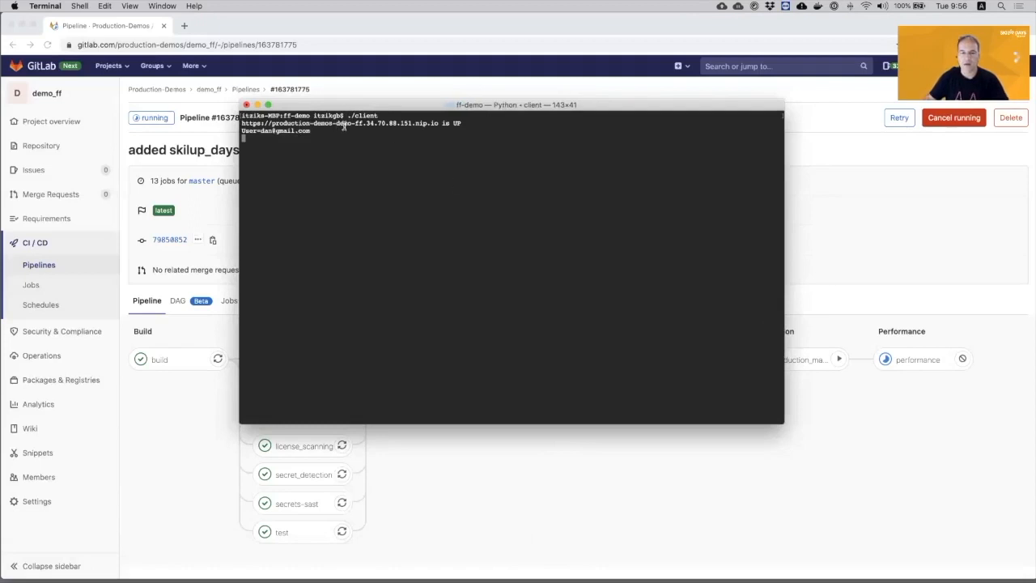
Run ./client and scroll through per-user messages for production, staging and qa
{"action": "key", "text": "Return"}
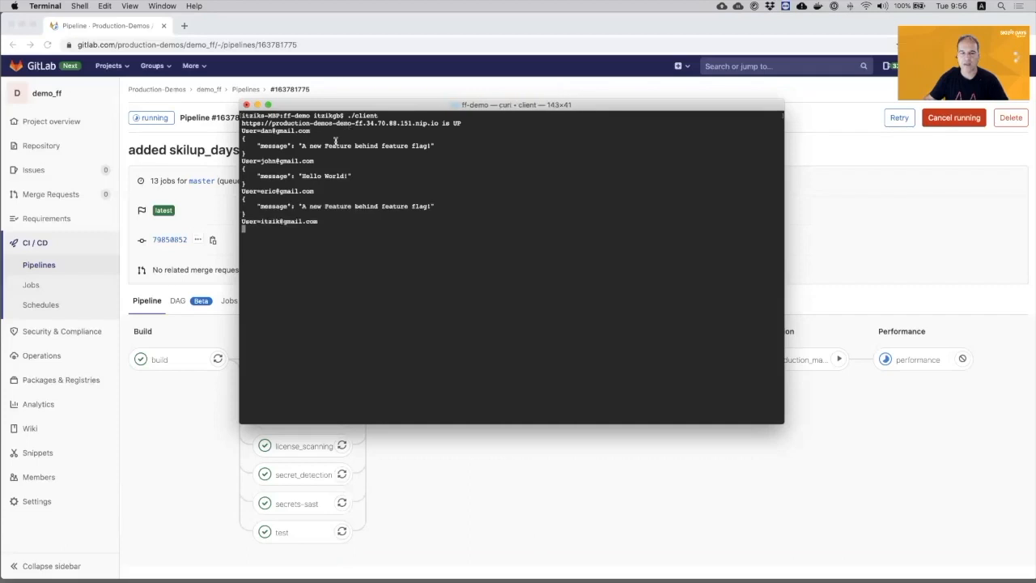
{"action": "key", "text": "Return"}
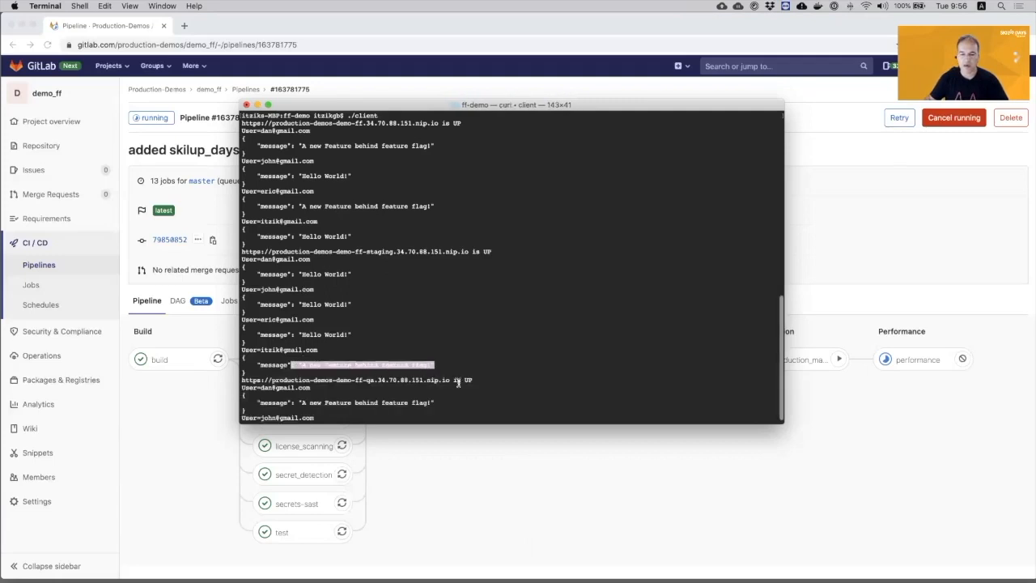
{"action": "scroll", "scroll_direction": "down", "scroll_amount": 3}
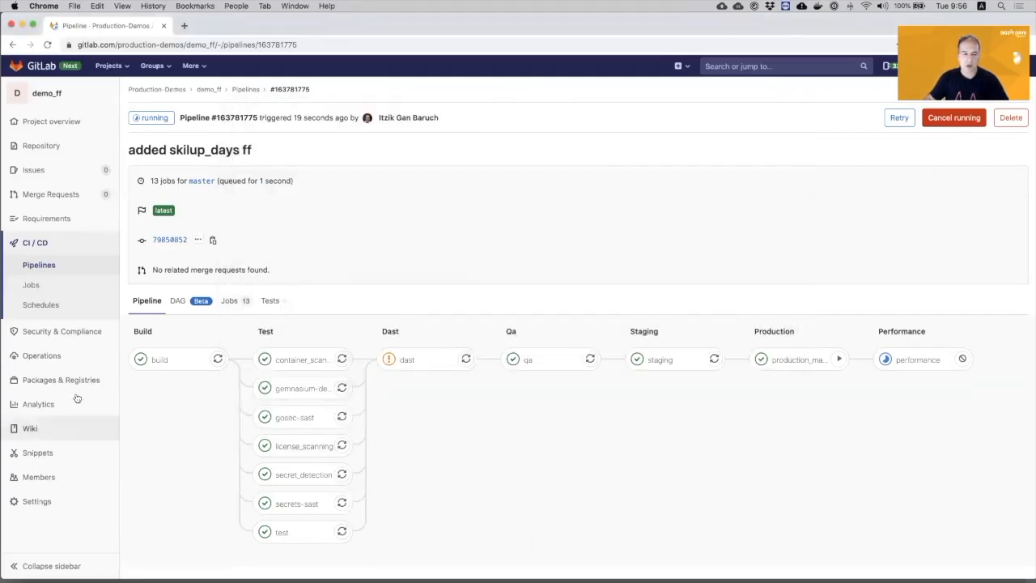
Switch off the skilup_days flag from Operations > Feature Flags
{"action": "left_click", "coordinate": [34, 355]}
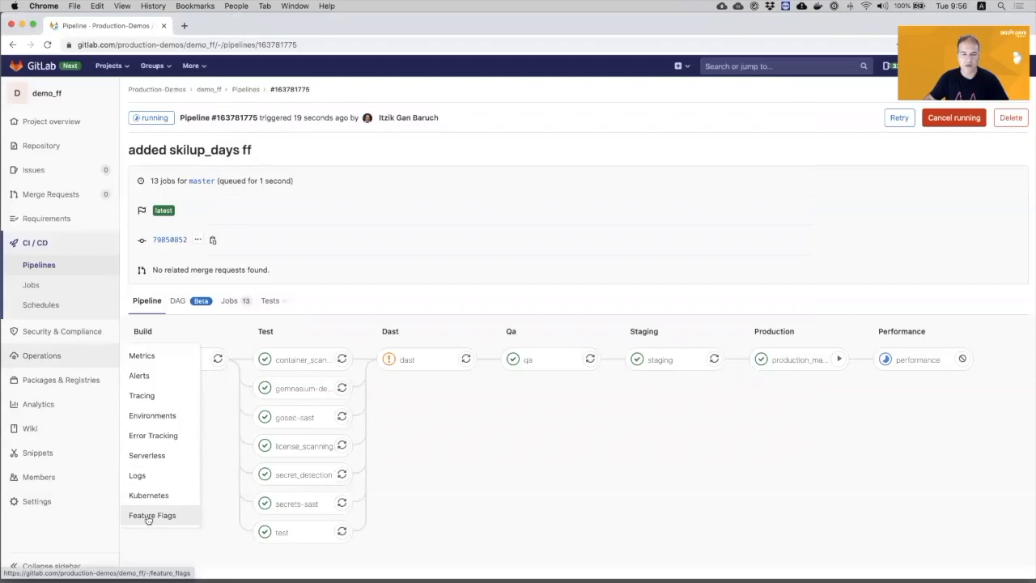
{"action": "left_click", "coordinate": [152, 516]}
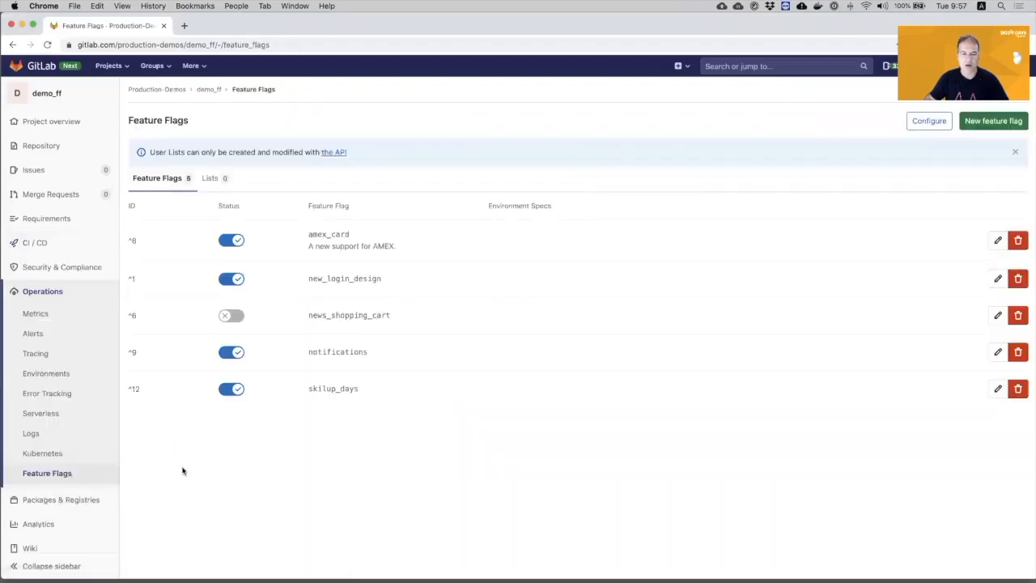
{"action": "left_click", "coordinate": [231, 390]}
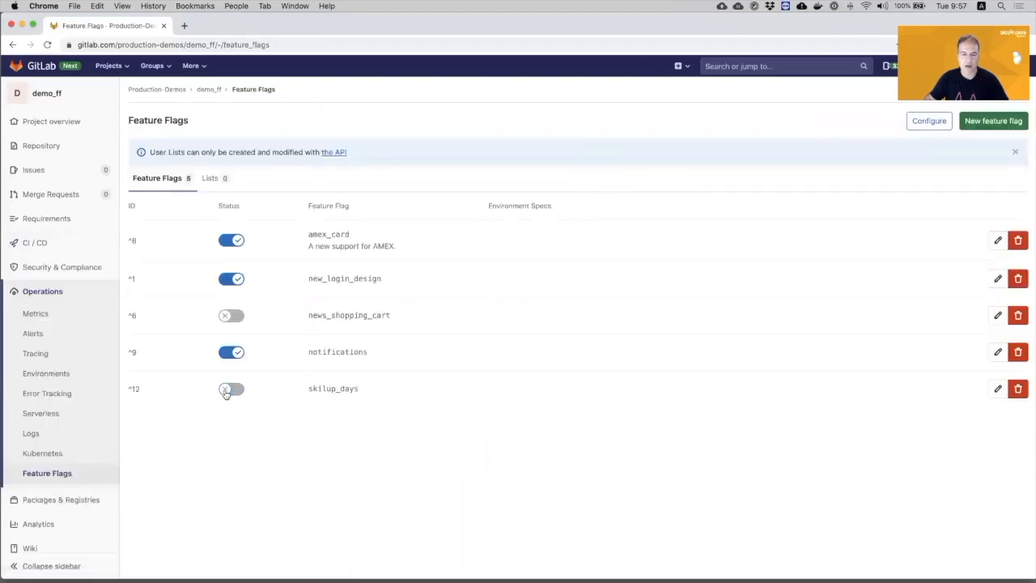
{"action": "left_click", "coordinate": [230, 388]}
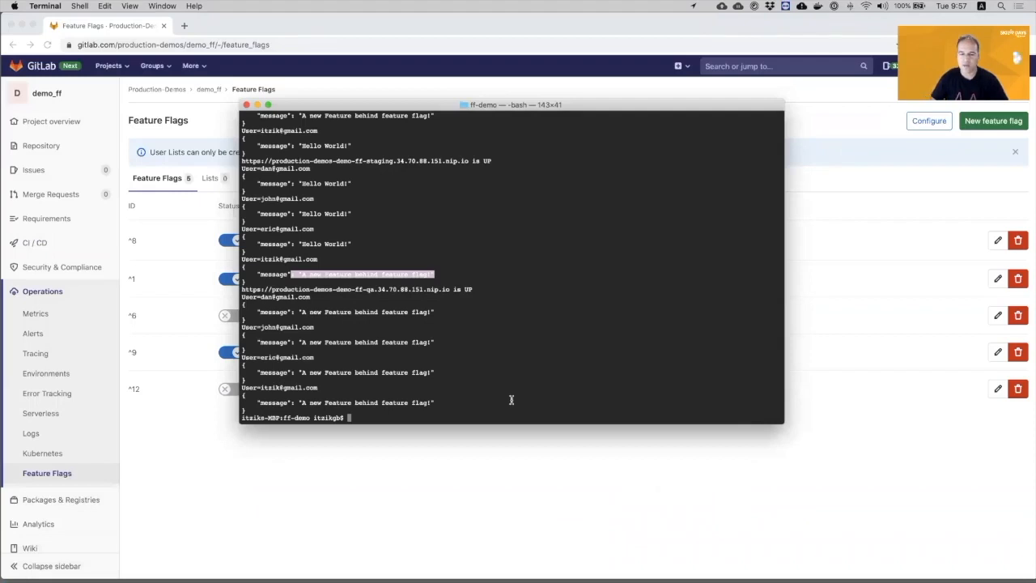
Rerun ./client and scroll through the per-environment Hello World! results
{"action": "type", "text": "./client"}
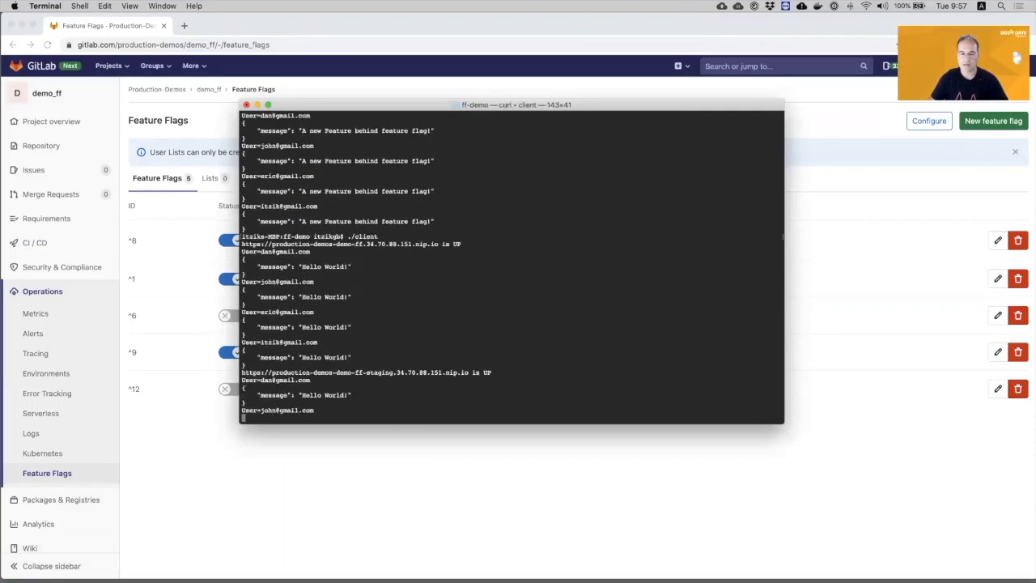
{"action": "scroll", "scroll_direction": "down", "scroll_amount": 3}
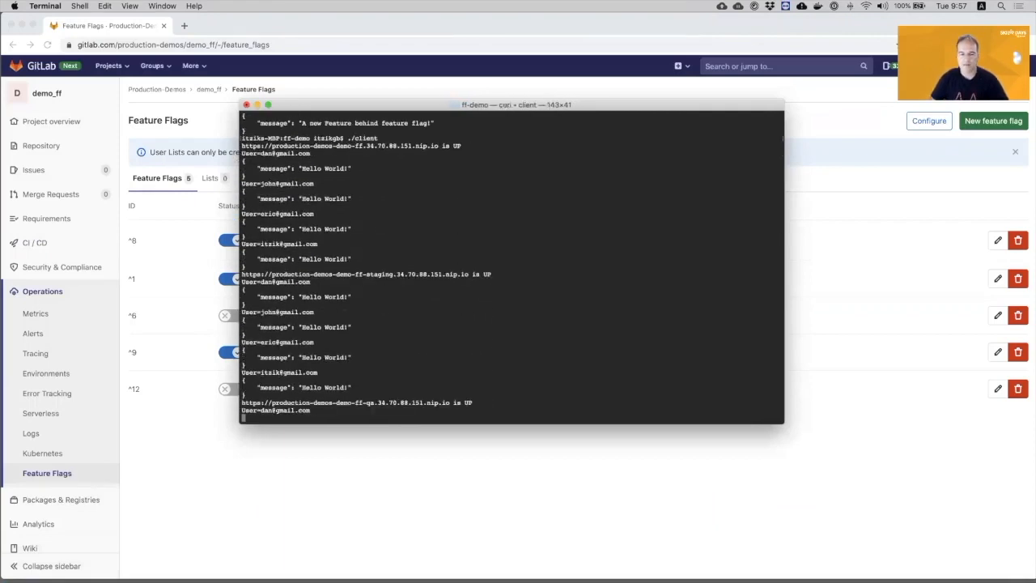